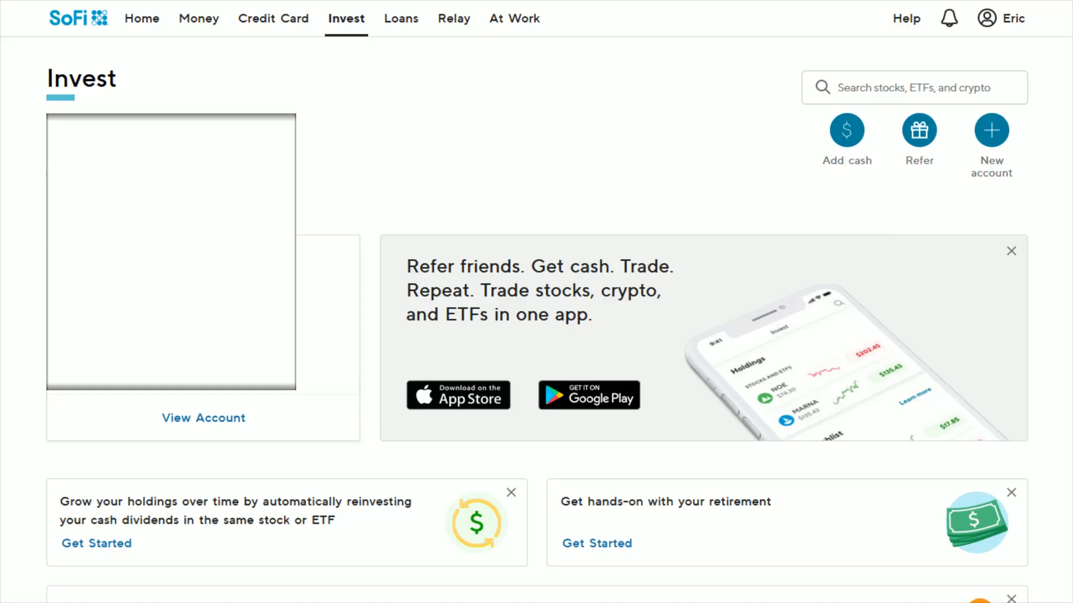
pyautogui.moveTo(344, 44)
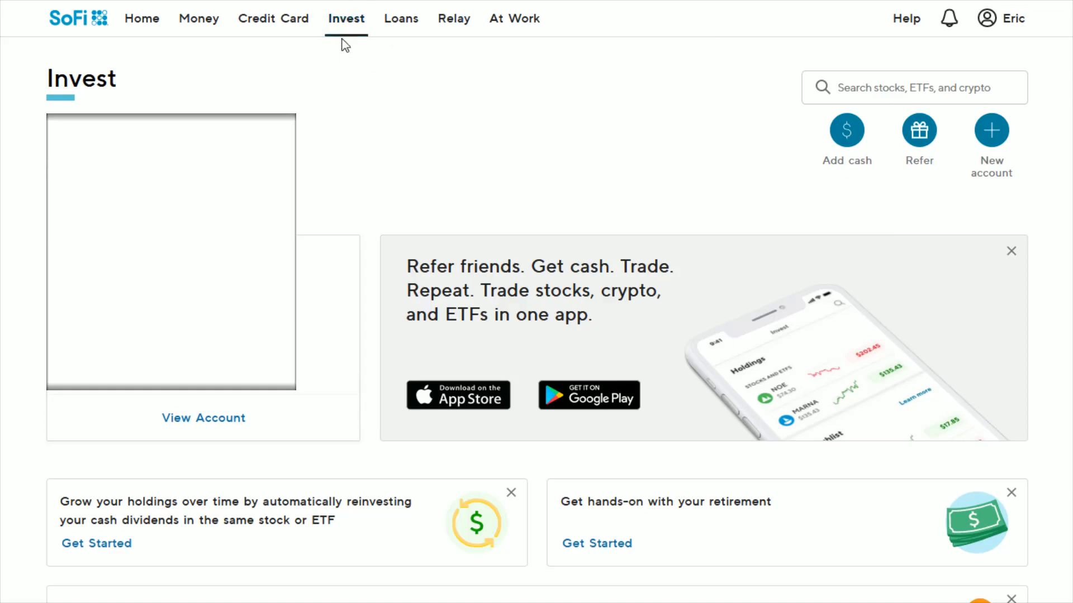
pyautogui.moveTo(203, 418)
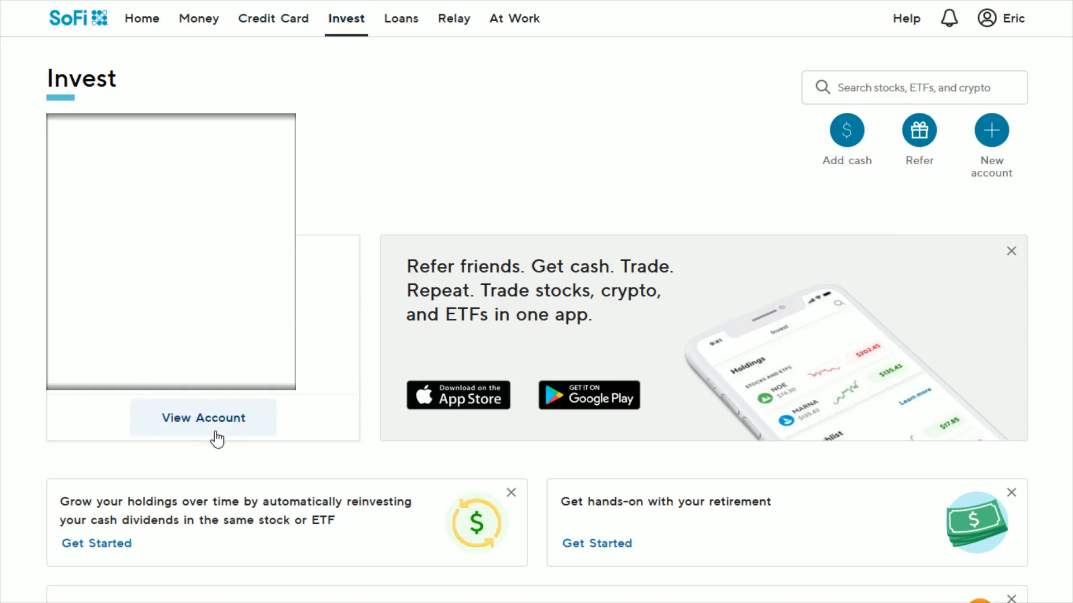
# - View the Individual investment account showing its My holdings list and $0.34 buying power
pyautogui.click(204, 417)
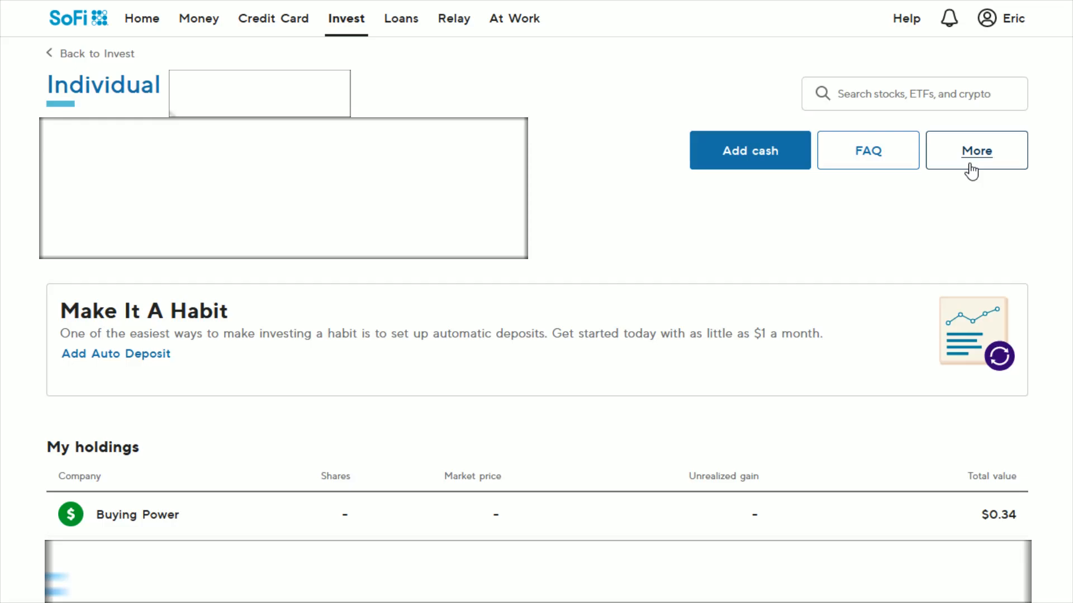
# - Show the account's More details down to the Dividend reinvestment section, still unenrolled
pyautogui.click(975, 150)
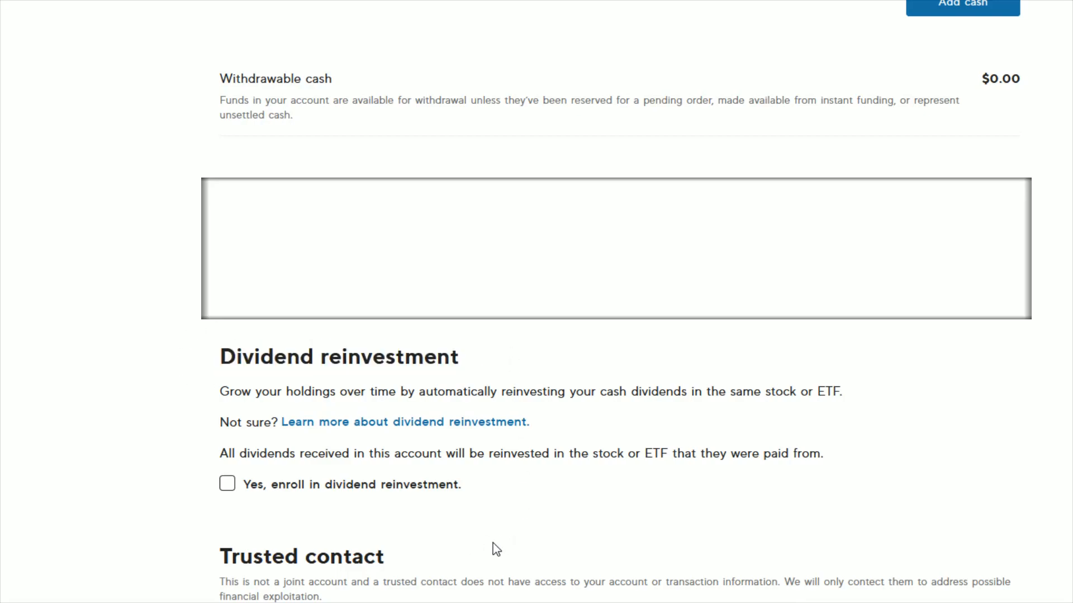
pyautogui.moveTo(462, 517)
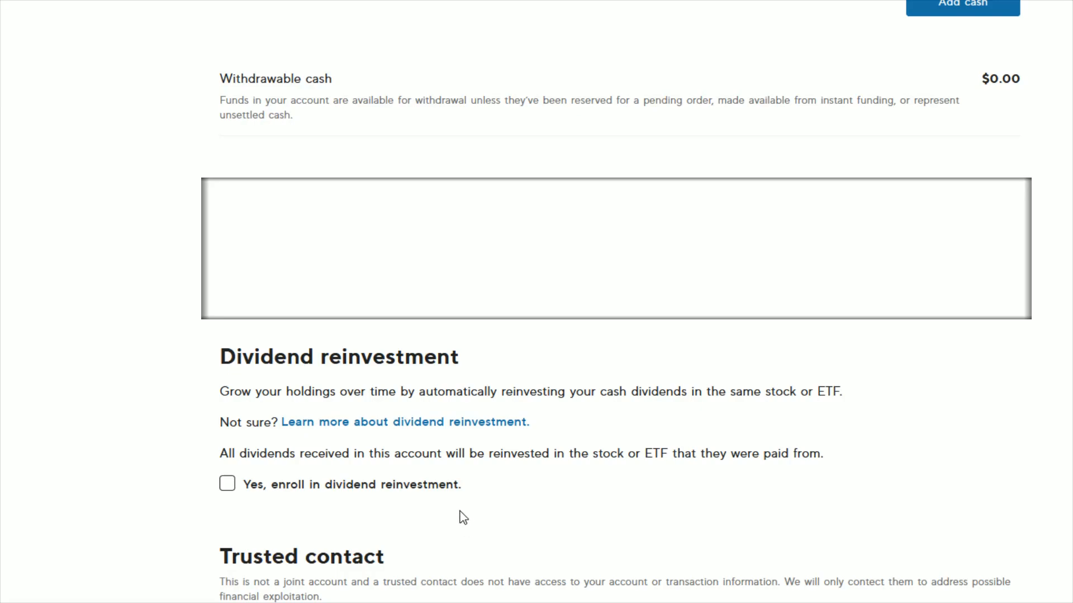
pyautogui.moveTo(226, 484)
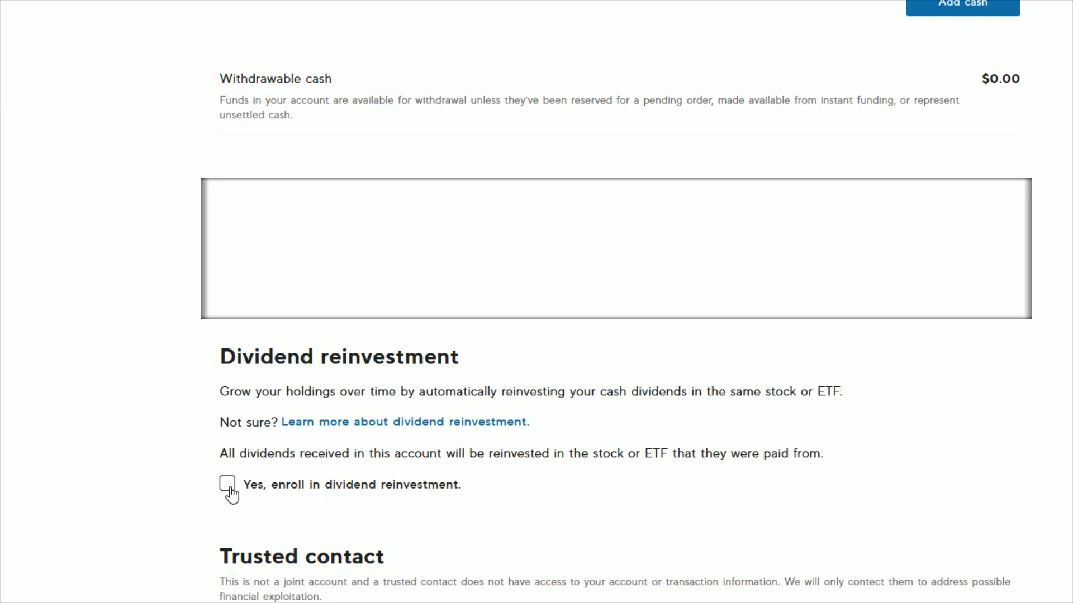
# - Tick 'Yes, enroll in dividend reinvestment' so the change is submitted and confirmed
pyautogui.click(227, 484)
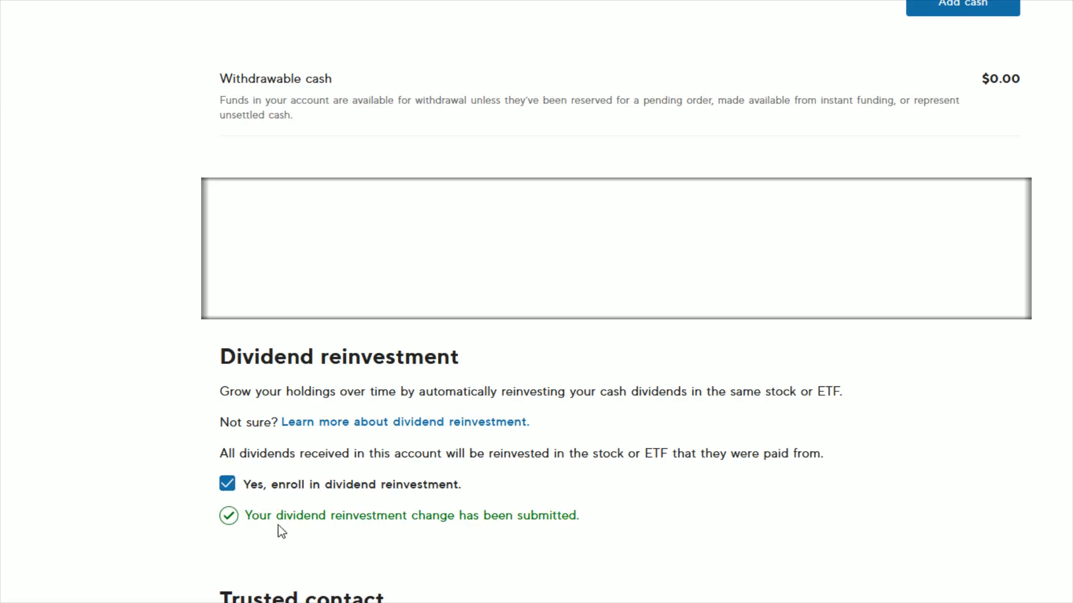
pyautogui.moveTo(641, 545)
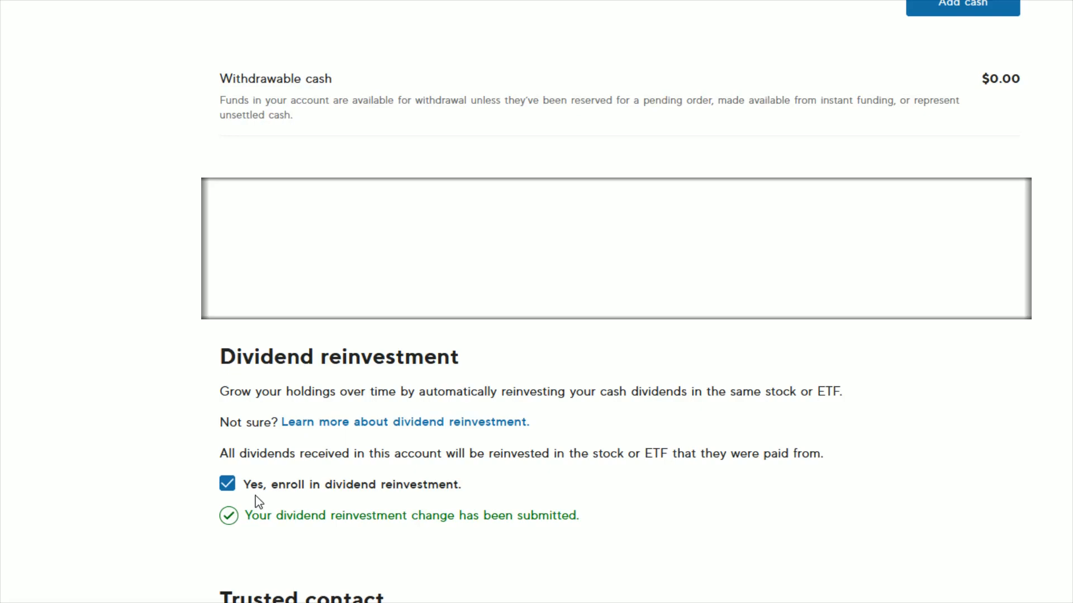
pyautogui.moveTo(227, 500)
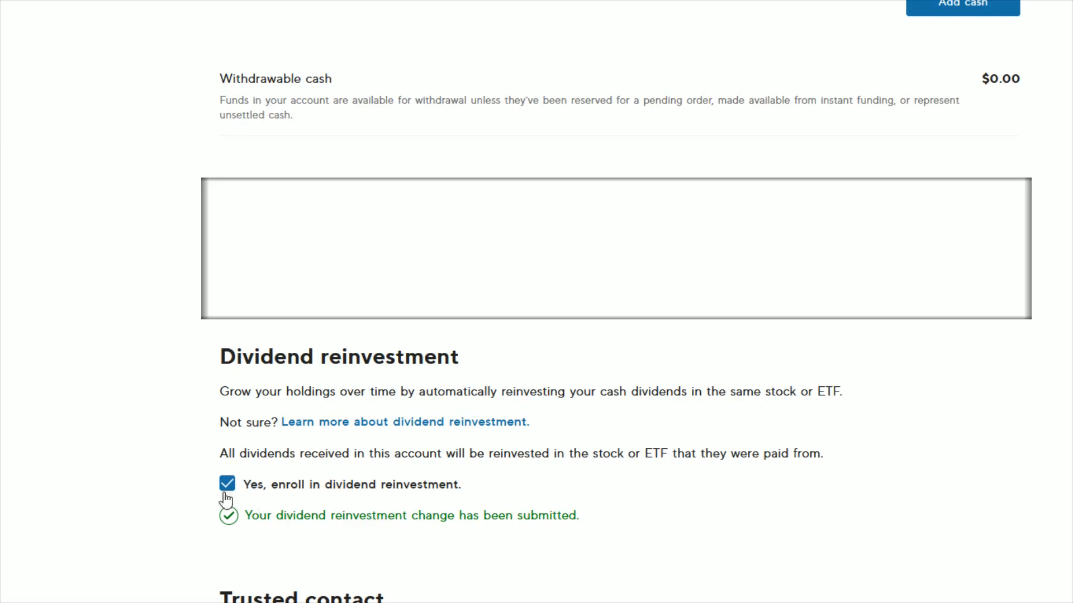